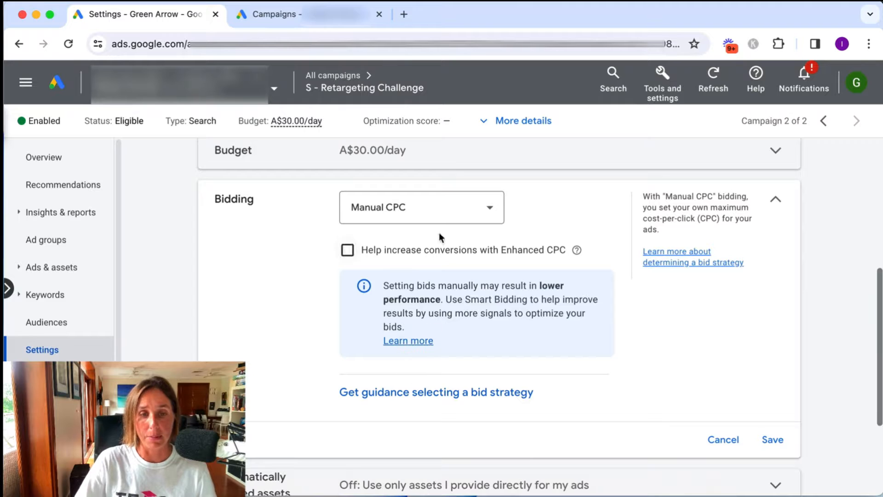
# - Expand the Bidding dropdown currently set to Manual CPC to list bid strategies
pyautogui.click(422, 207)
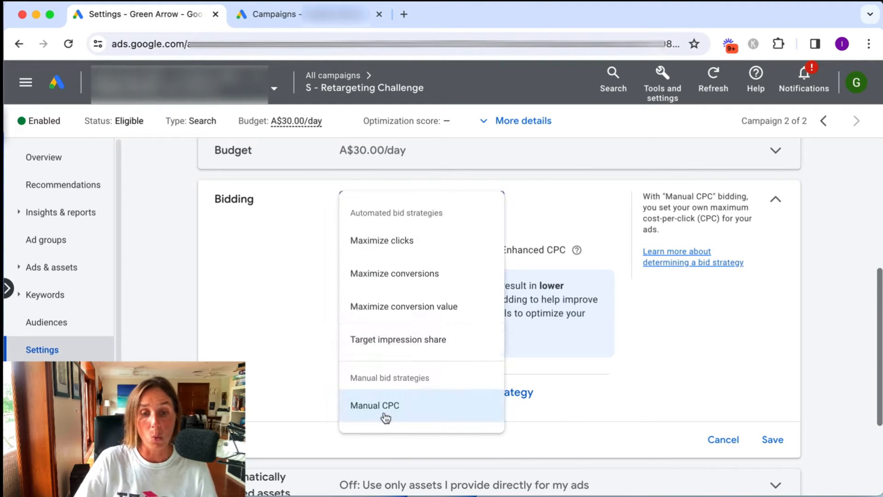
pyautogui.moveTo(375, 405)
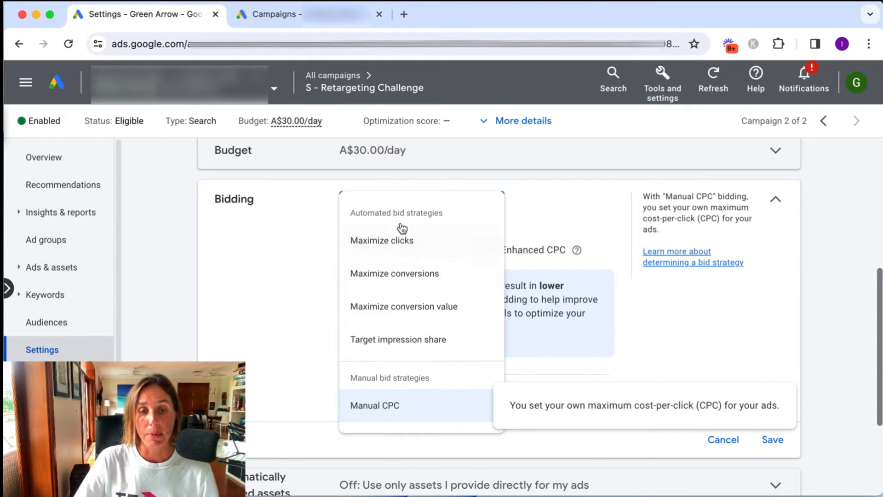
pyautogui.moveTo(395, 273)
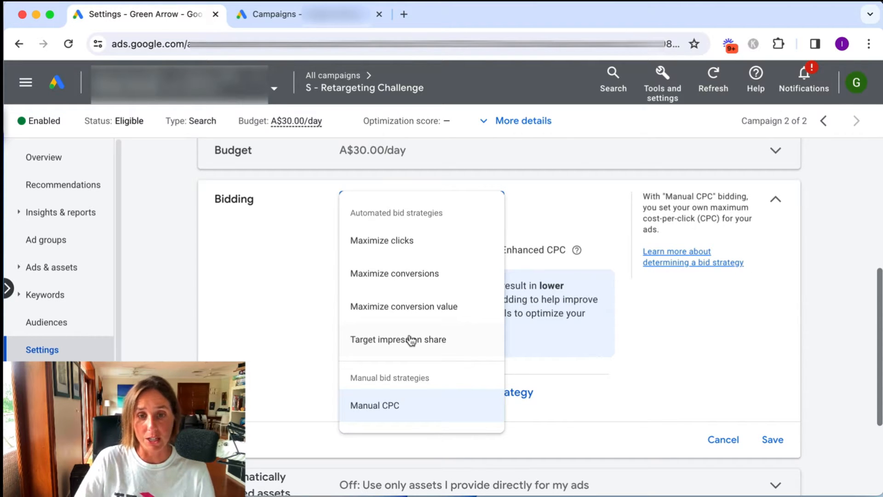
pyautogui.moveTo(417, 253)
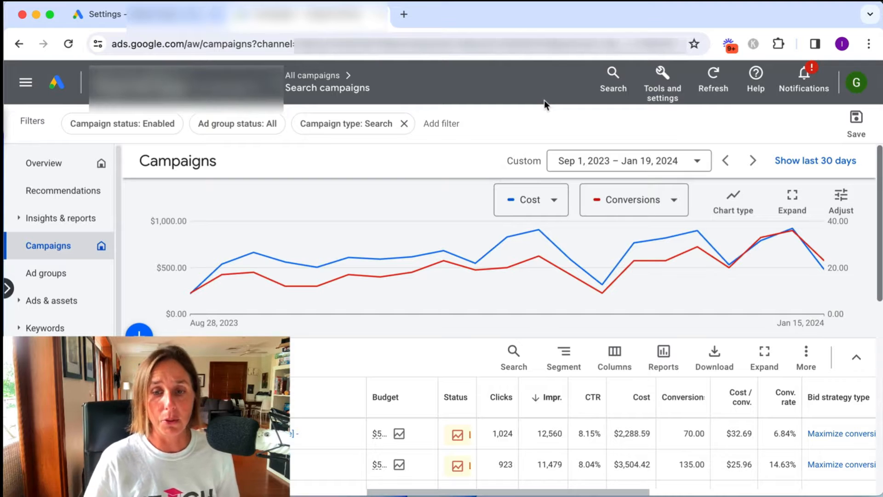
pyautogui.moveTo(573, 269)
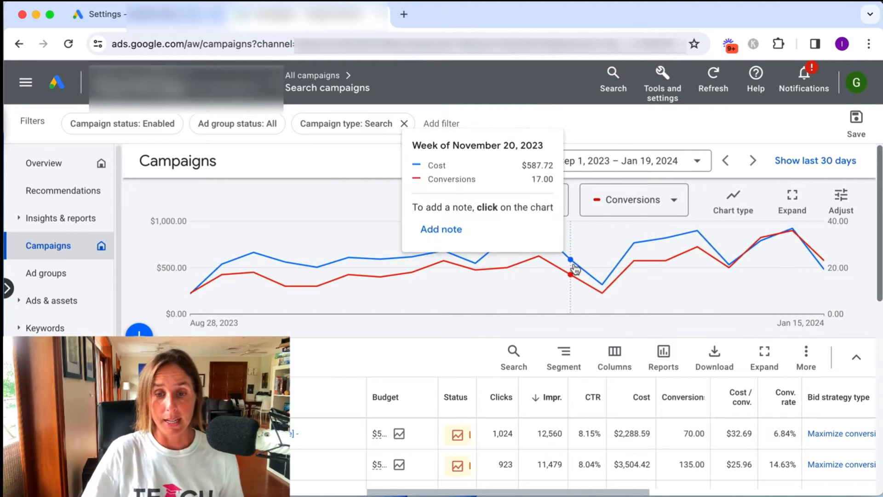
pyautogui.moveTo(589, 148)
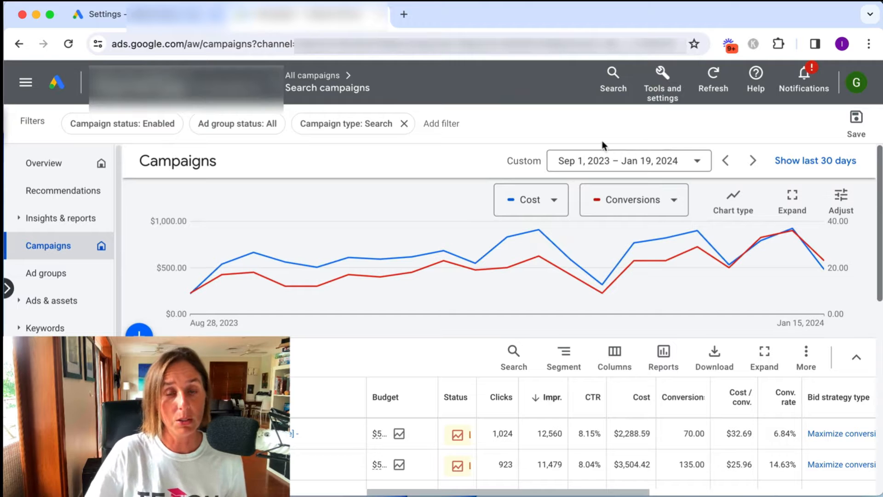
pyautogui.moveTo(349, 280)
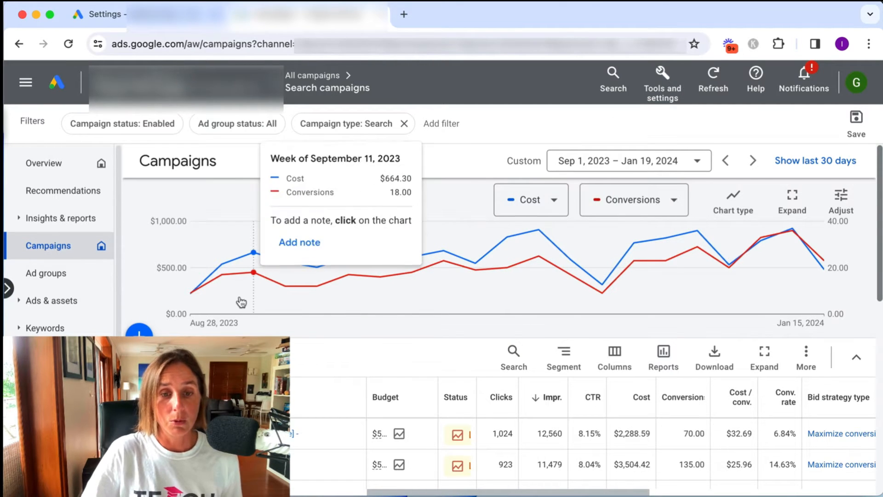
pyautogui.moveTo(348, 337)
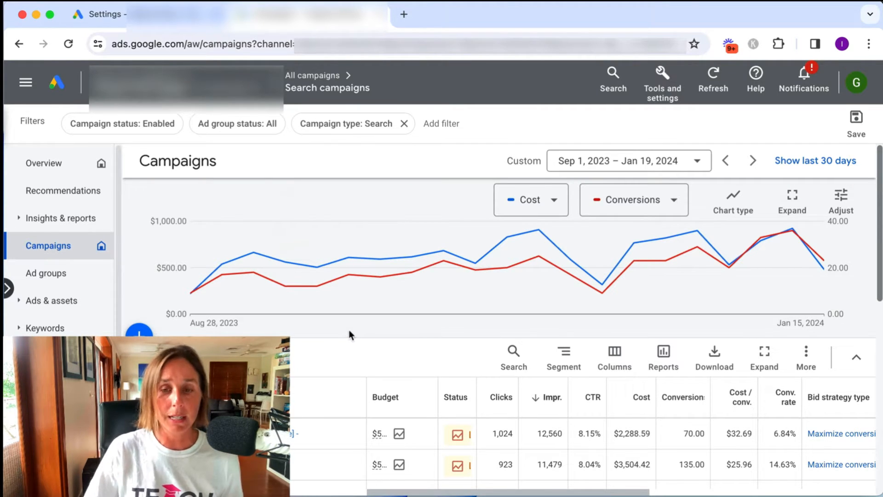
pyautogui.moveTo(550, 381)
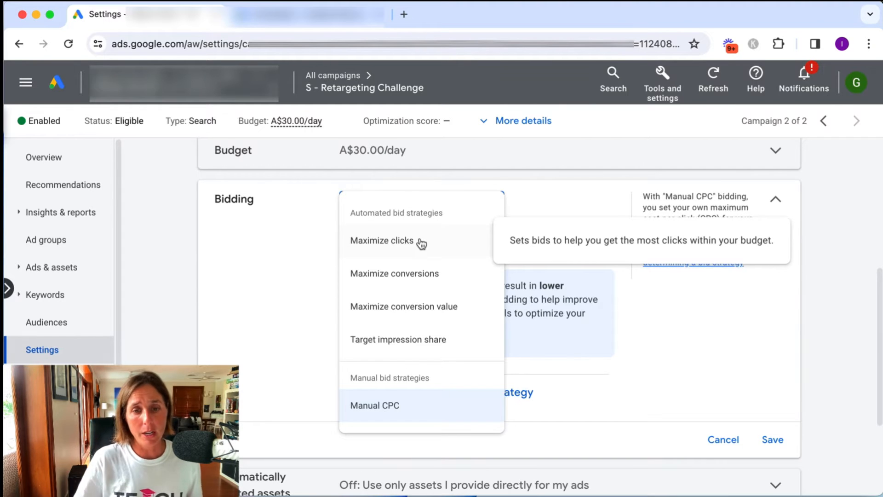
pyautogui.moveTo(422, 304)
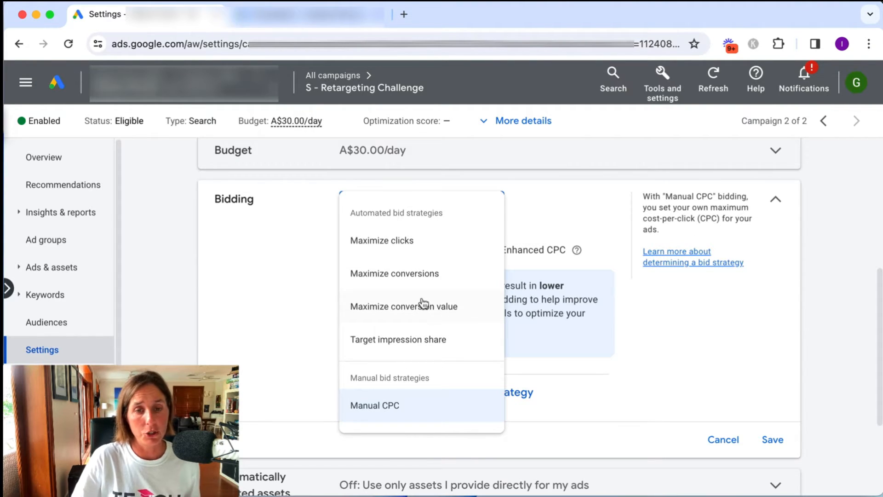
pyautogui.moveTo(394, 273)
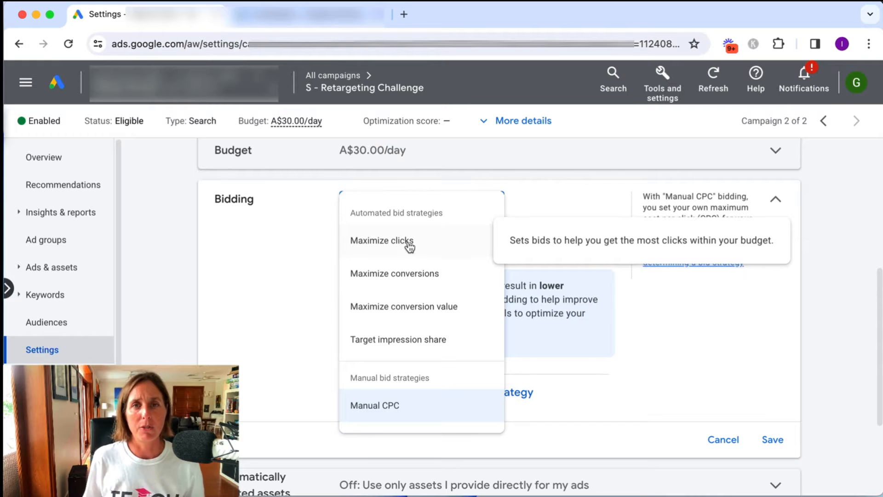
pyautogui.moveTo(442, 287)
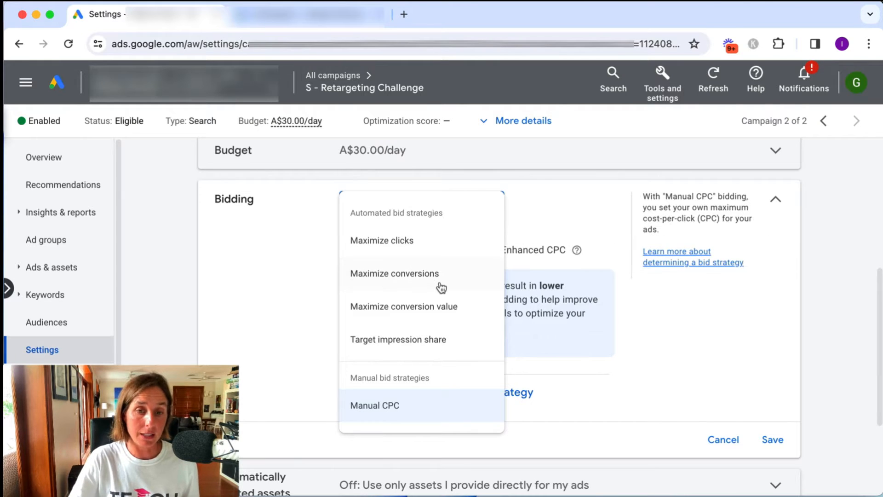
pyautogui.moveTo(395, 273)
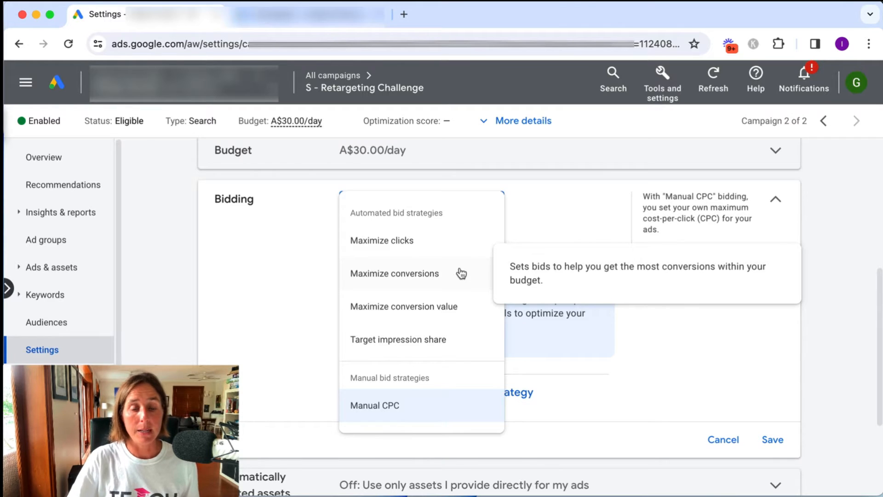
# - Switch bidding to Maximize conversions and enable the optional target cost per action
pyautogui.click(394, 274)
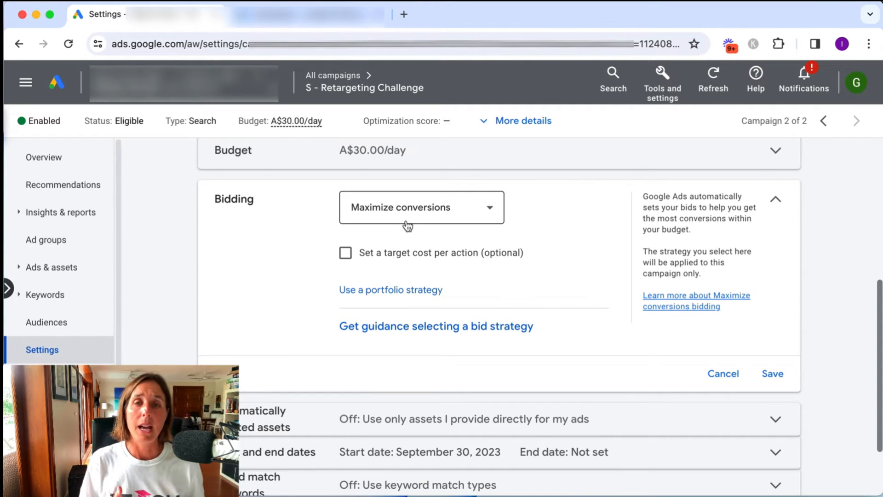
pyautogui.click(346, 253)
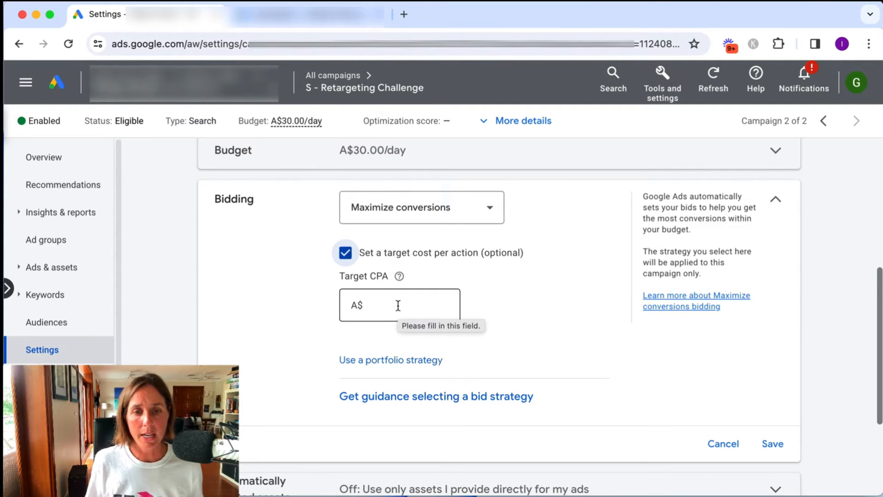
pyautogui.click(399, 305)
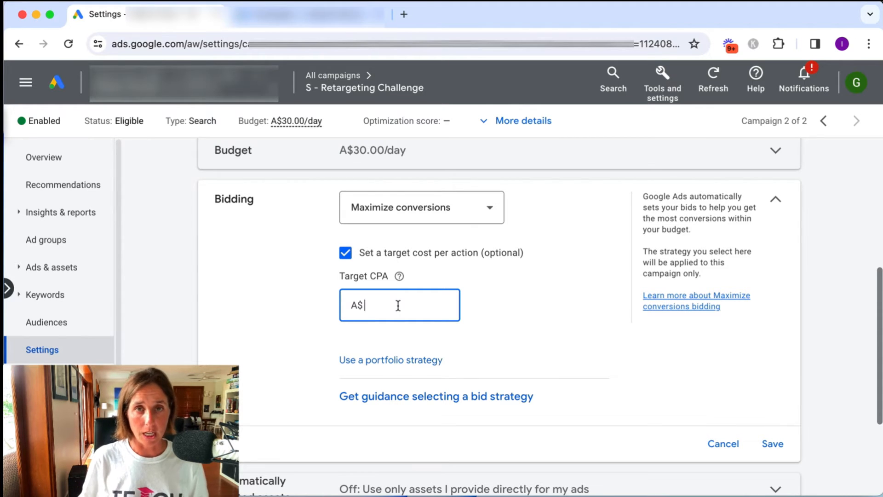
pyautogui.moveTo(361, 288)
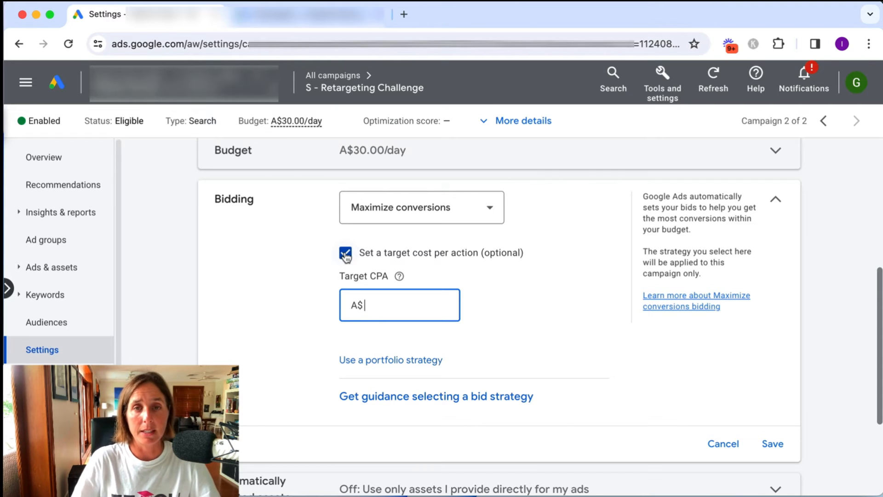
# - Untick the target option and change the bid strategy to Maximize conversion value
pyautogui.click(346, 252)
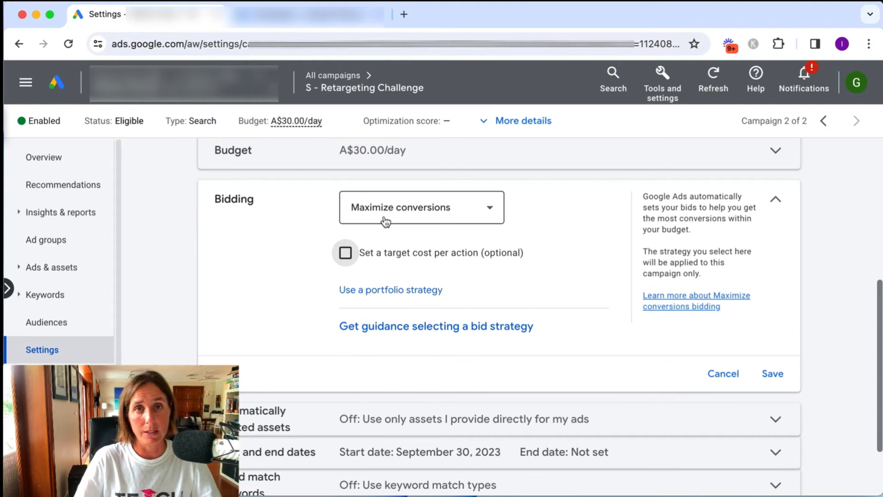
pyautogui.click(421, 206)
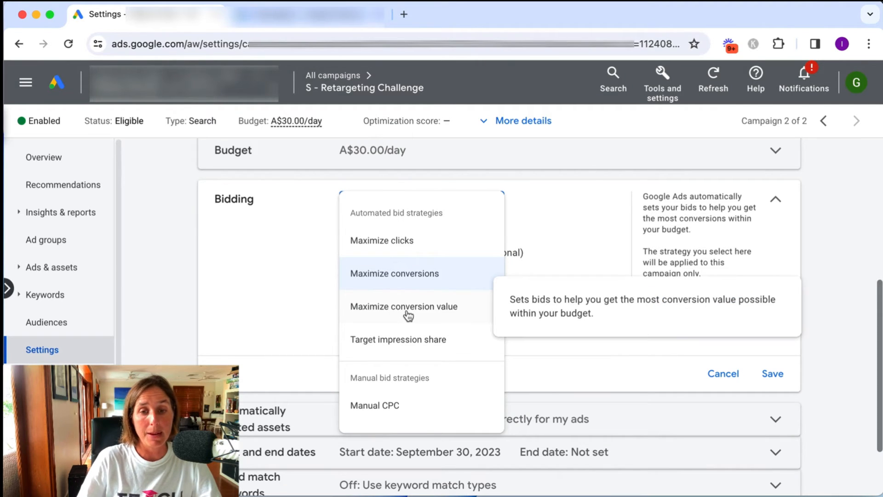
pyautogui.click(403, 306)
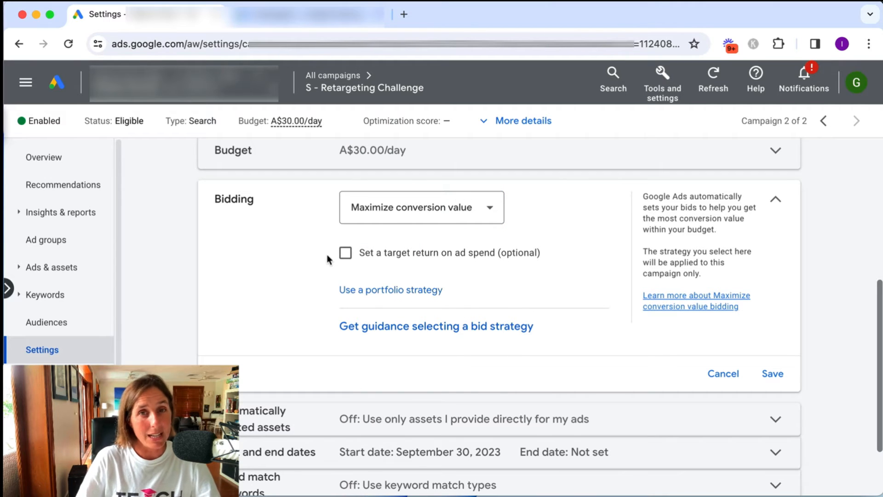
pyautogui.moveTo(434, 228)
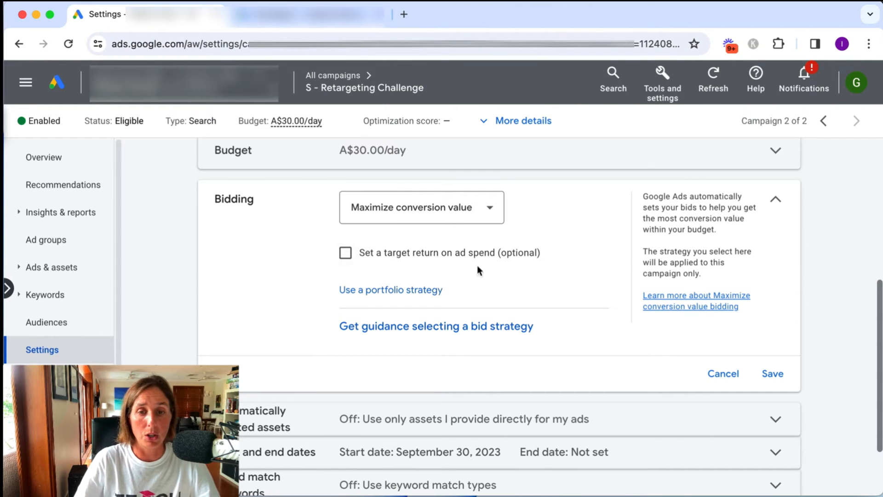
pyautogui.moveTo(530, 289)
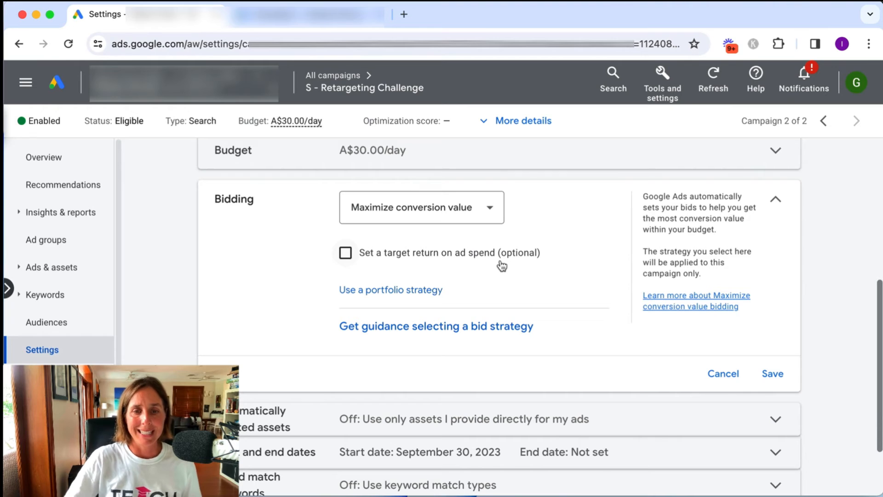
pyautogui.click(346, 253)
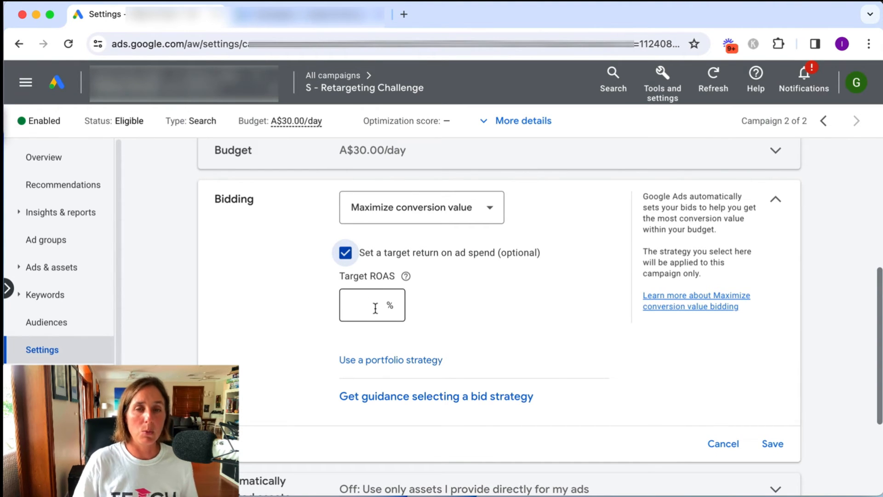
pyautogui.click(772, 443)
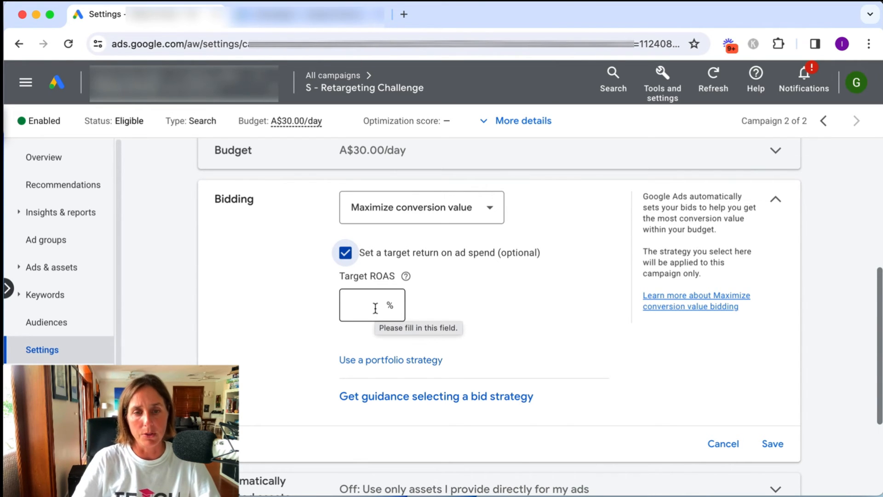
pyautogui.click(345, 252)
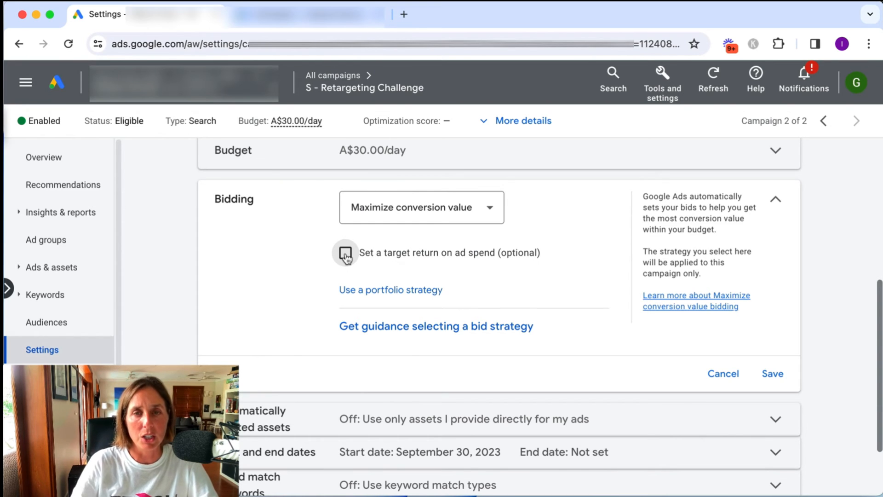
pyautogui.moveTo(346, 258)
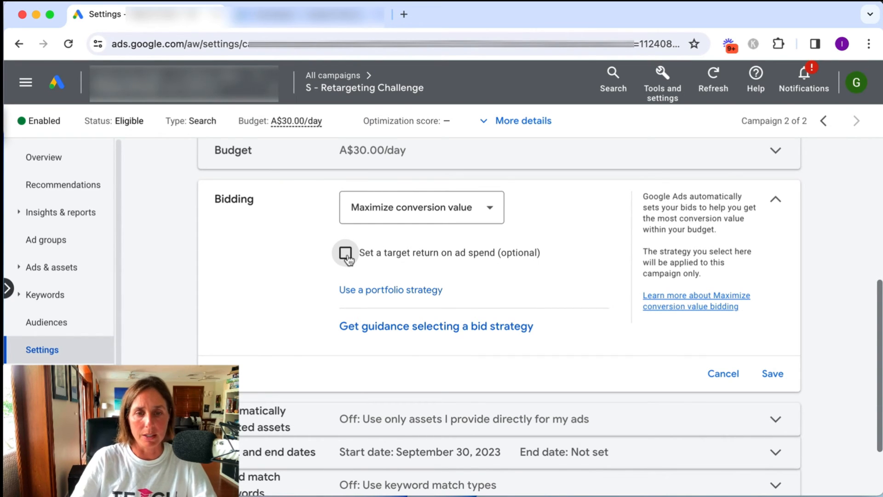
# - Switch to Target impression share, keep 'anywhere on results page', and focus the maximum CPC limit field
pyautogui.click(421, 207)
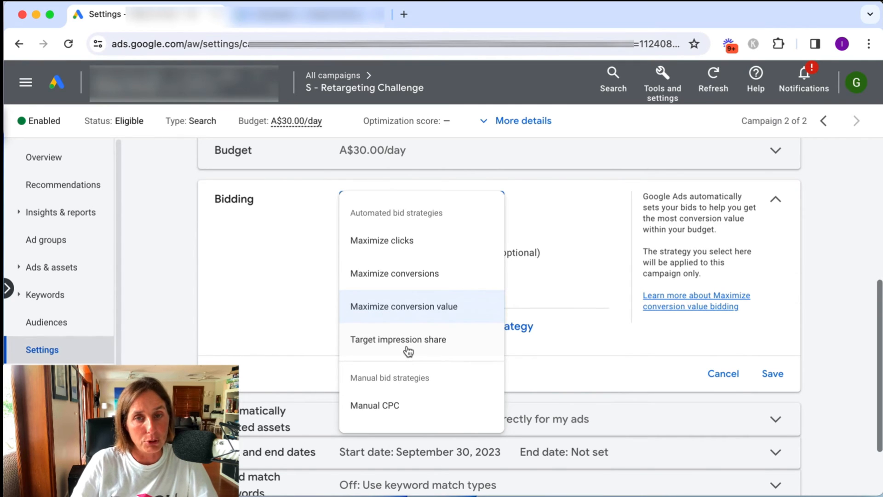
pyautogui.click(397, 339)
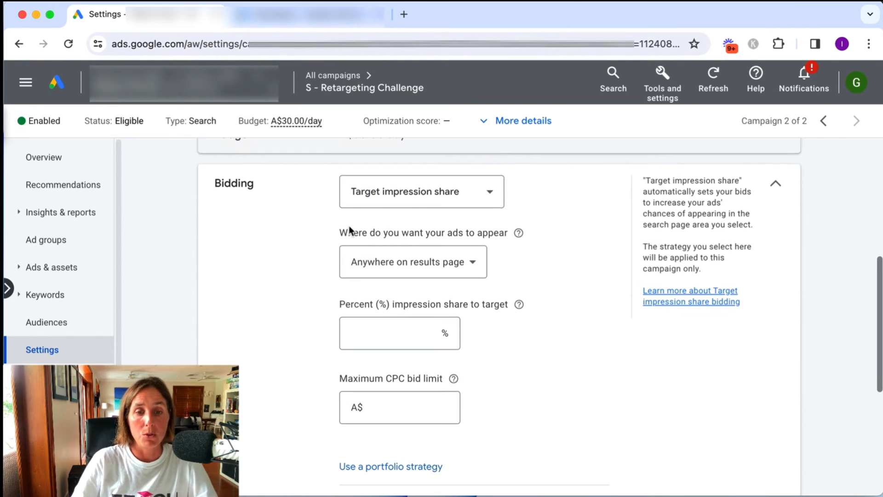
pyautogui.moveTo(357, 247)
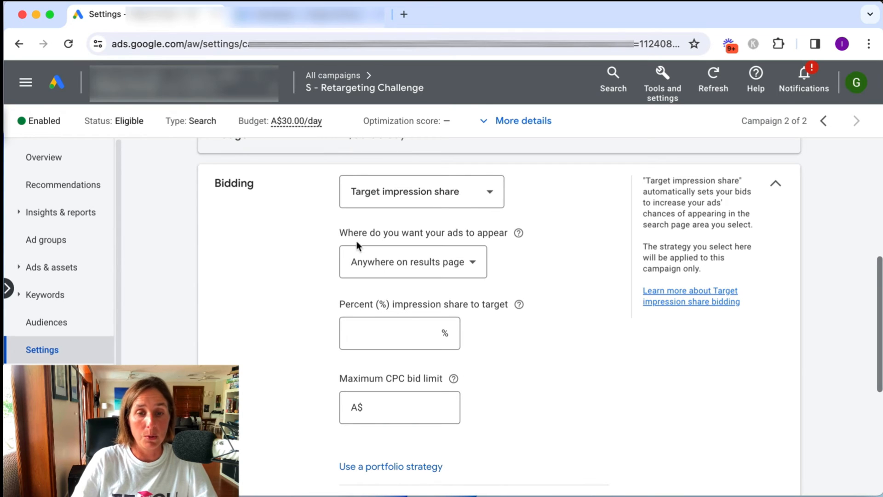
pyautogui.click(413, 262)
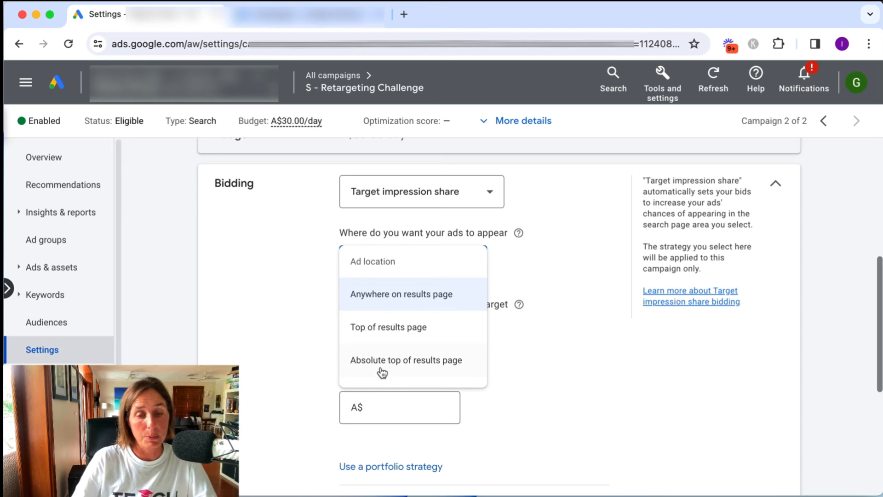
pyautogui.moveTo(439, 337)
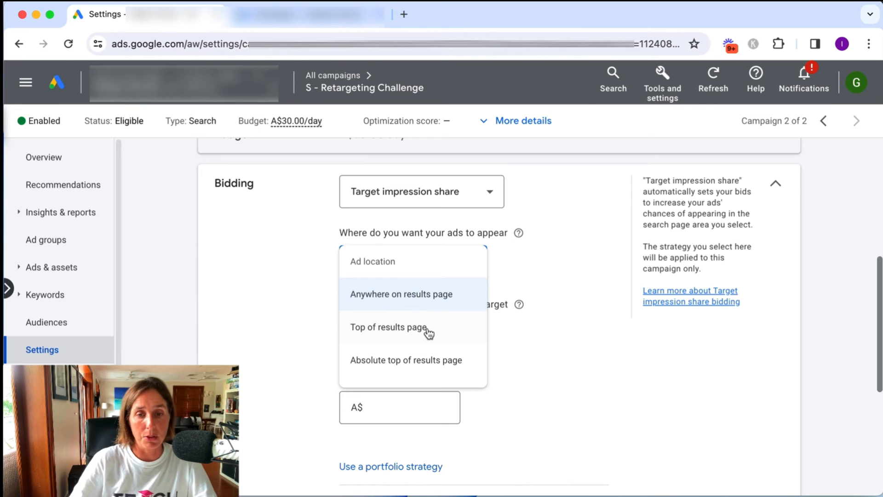
pyautogui.moveTo(388, 365)
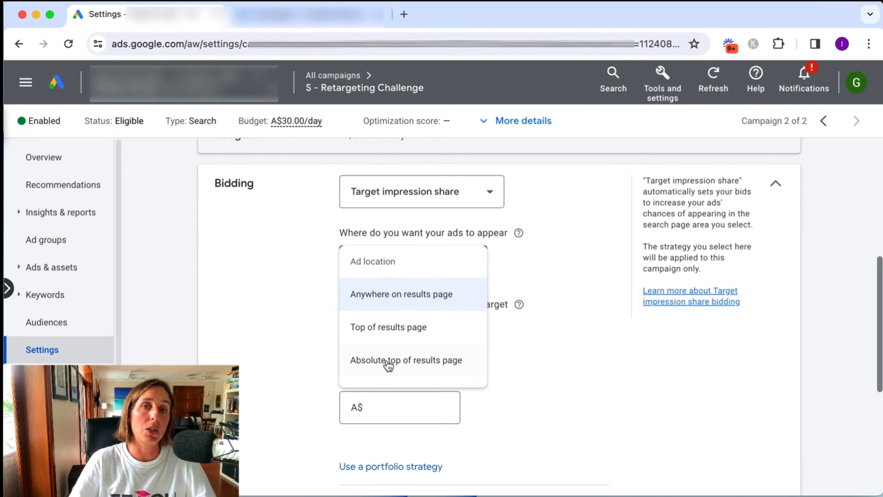
pyautogui.click(401, 293)
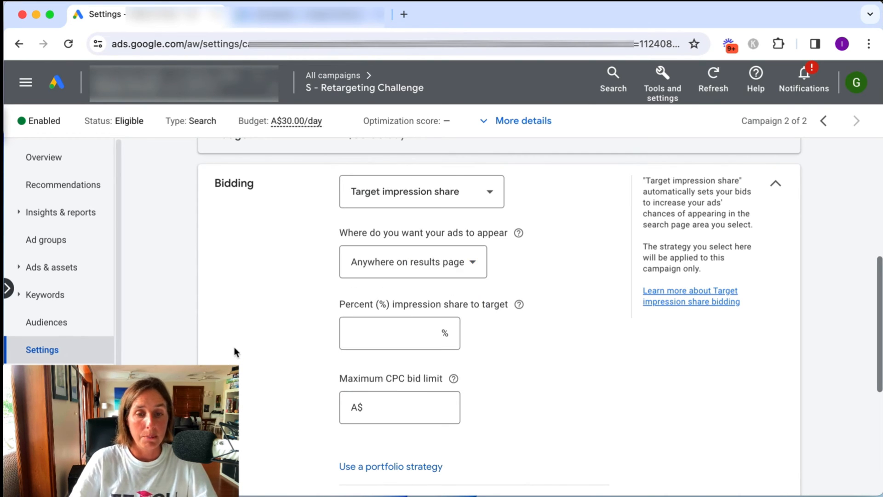
pyautogui.click(399, 407)
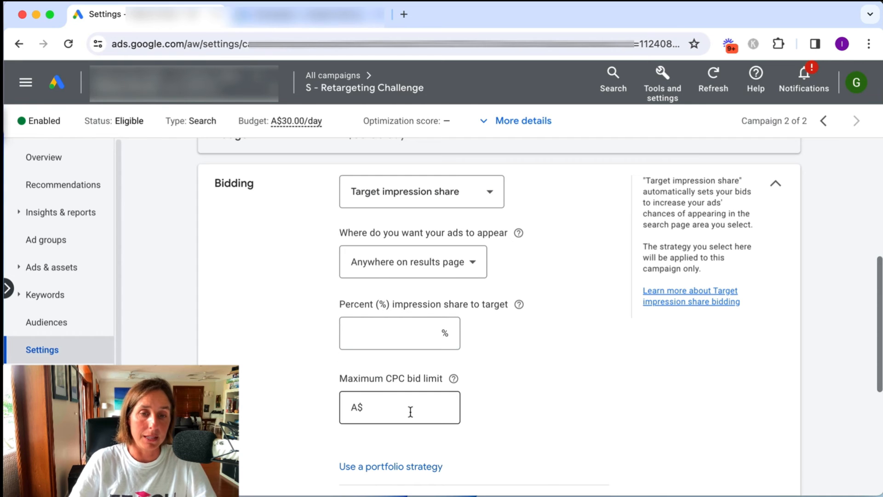